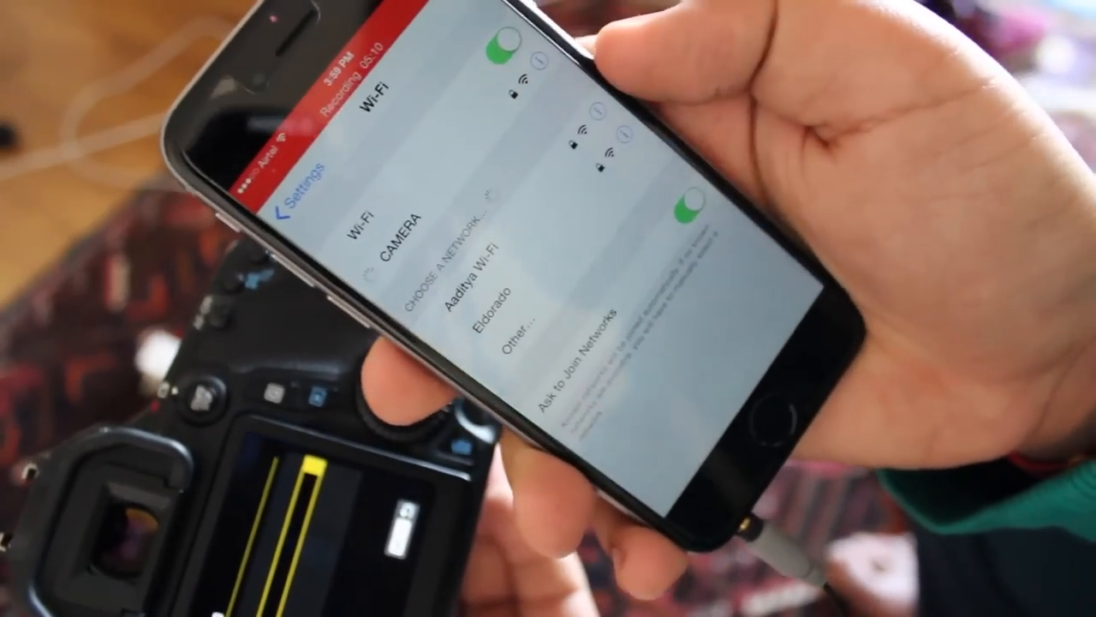
Select the CAMERA network in the Wi-Fi list to bring up its password prompt
left_click(407, 235)
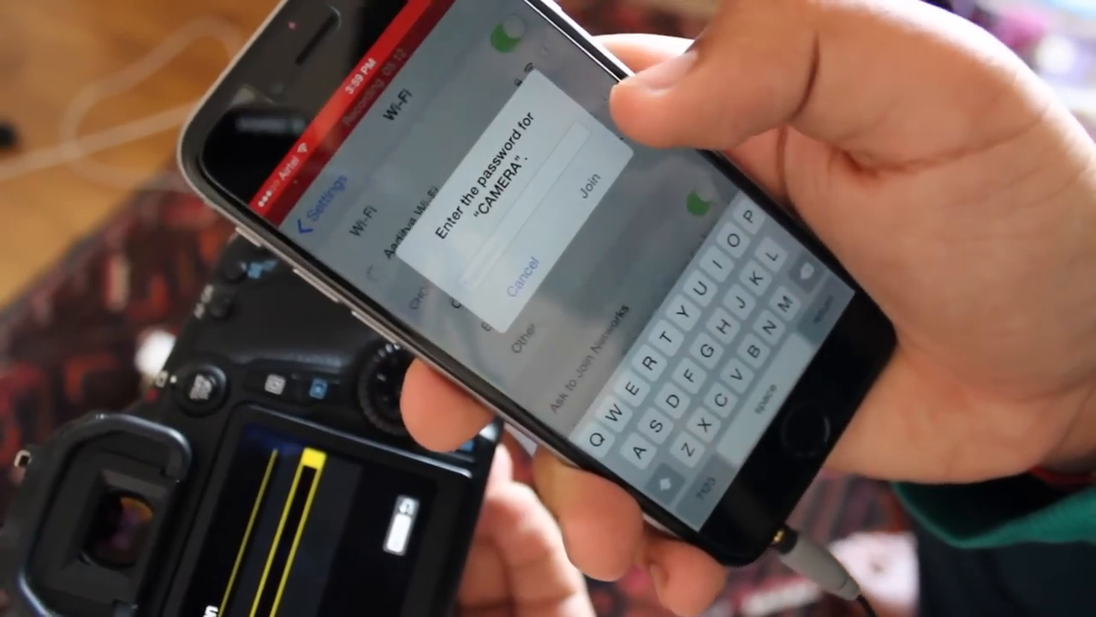